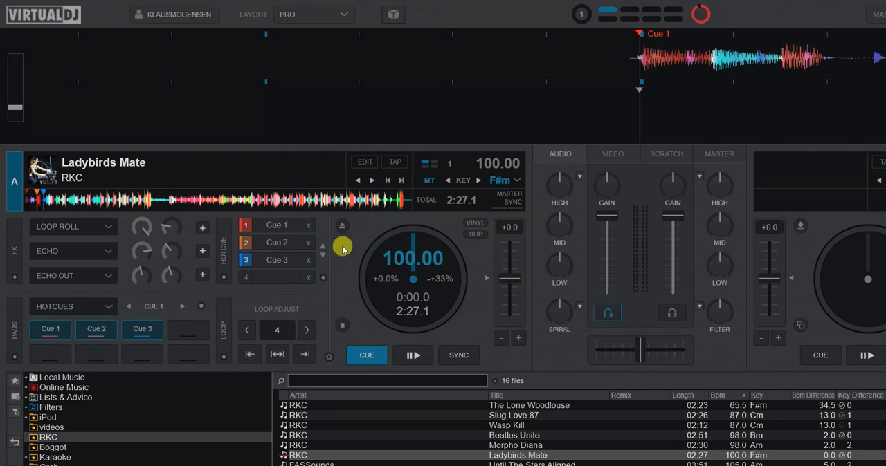
mouse_move(256, 324)
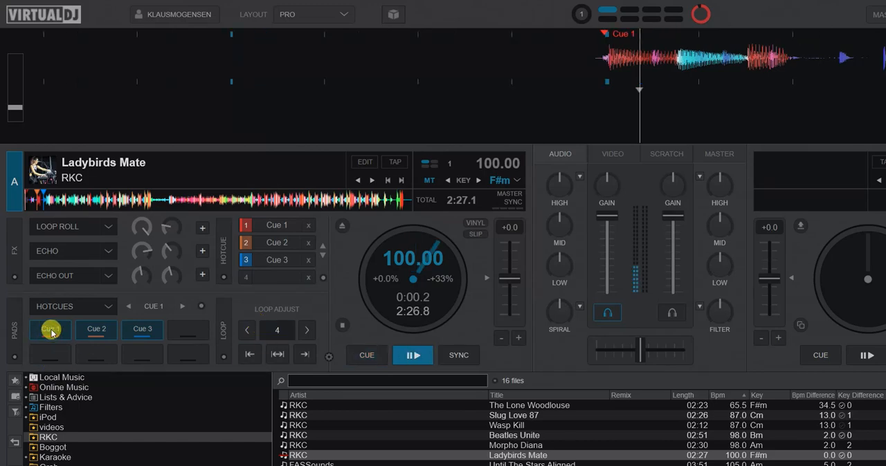
Step: Preview hot cues 1 and 2, position the track at about 0:09.6 and set Cue 4 there
click(97, 330)
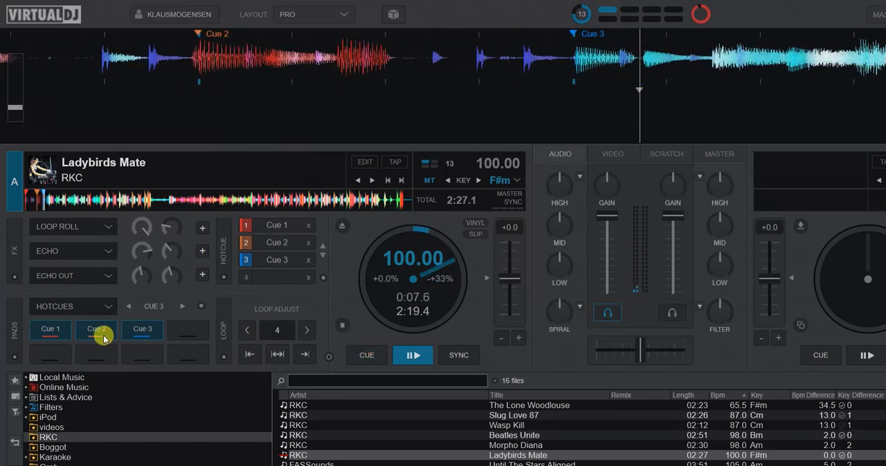
click(366, 354)
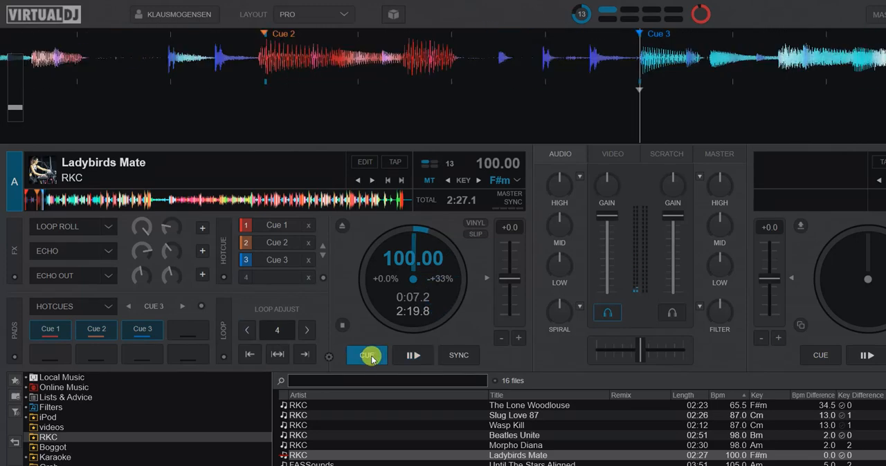
mouse_move(367, 355)
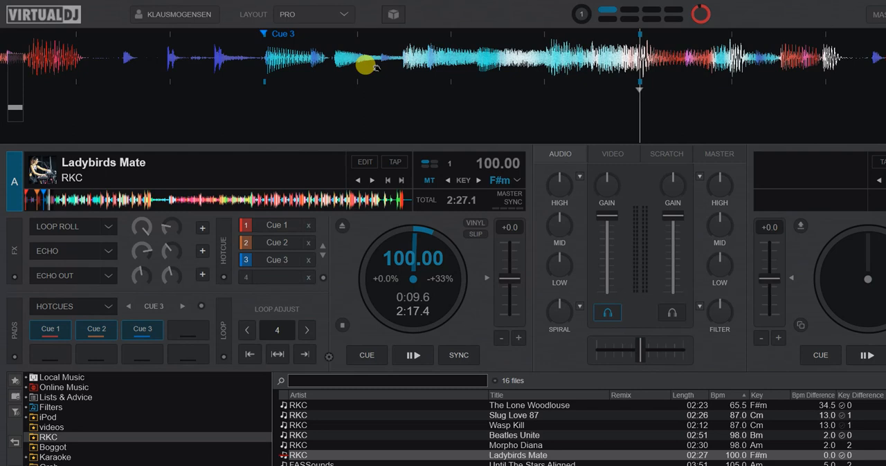
click(413, 354)
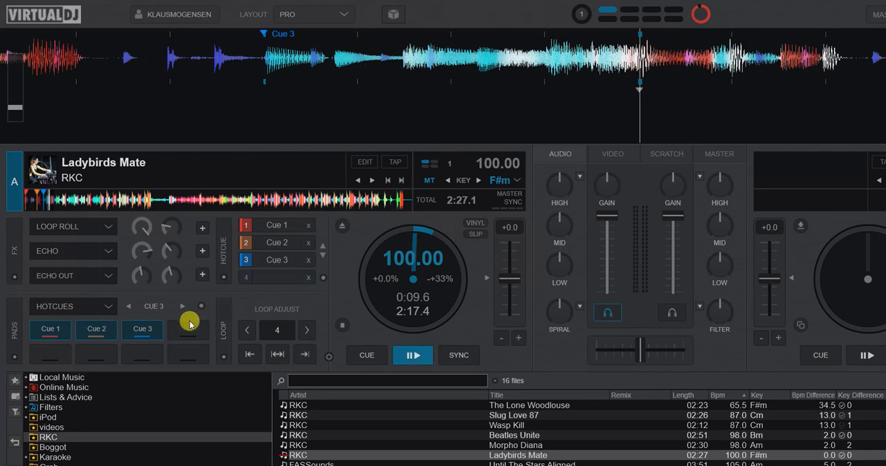
click(187, 329)
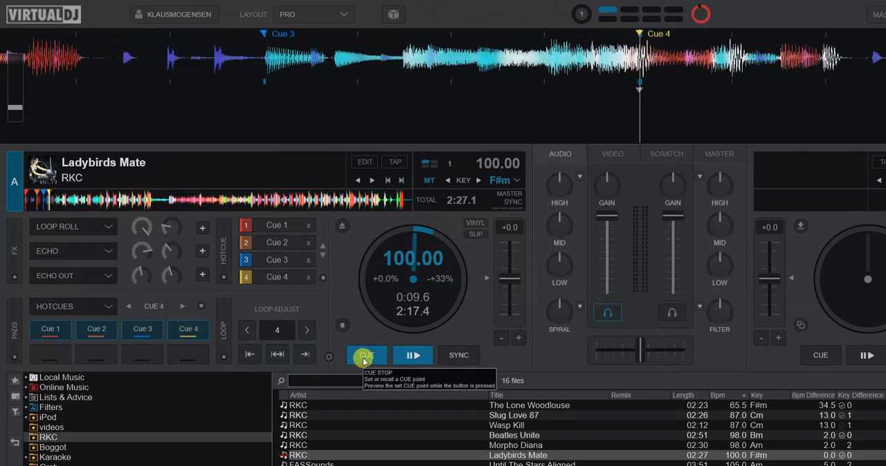
mouse_move(122, 208)
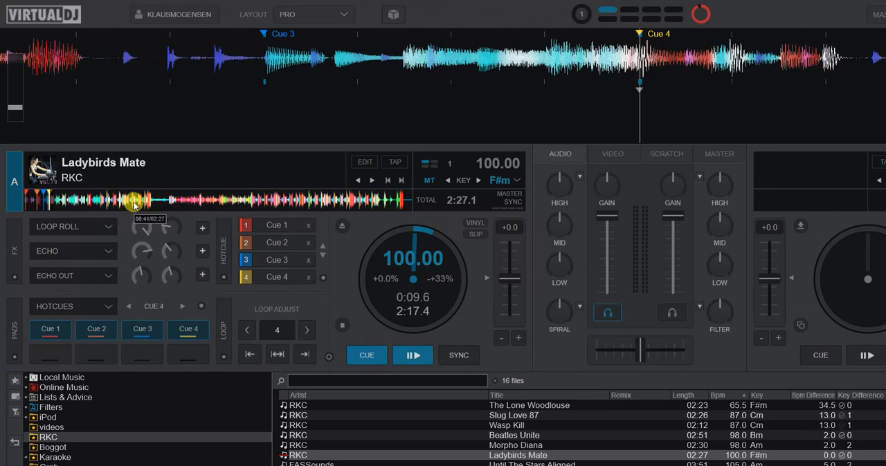
Step: In the POI Editor, change Cue 4's type from Hot Cue to a 4-beat Saved Loop
click(364, 161)
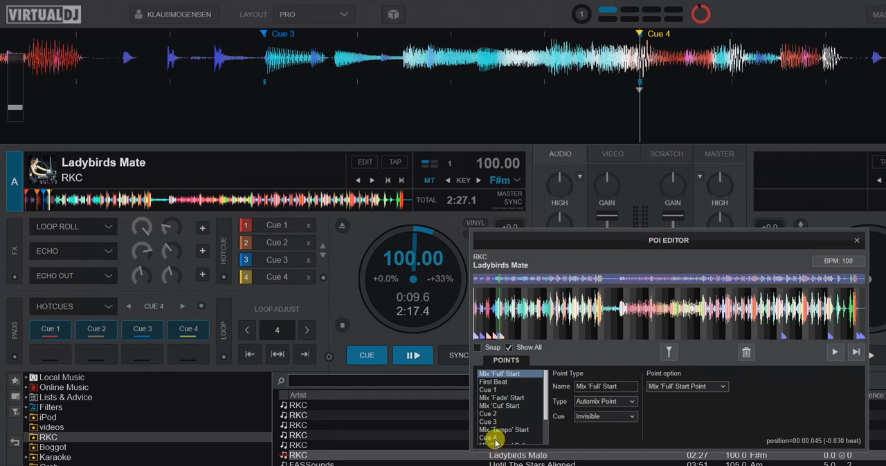
click(488, 437)
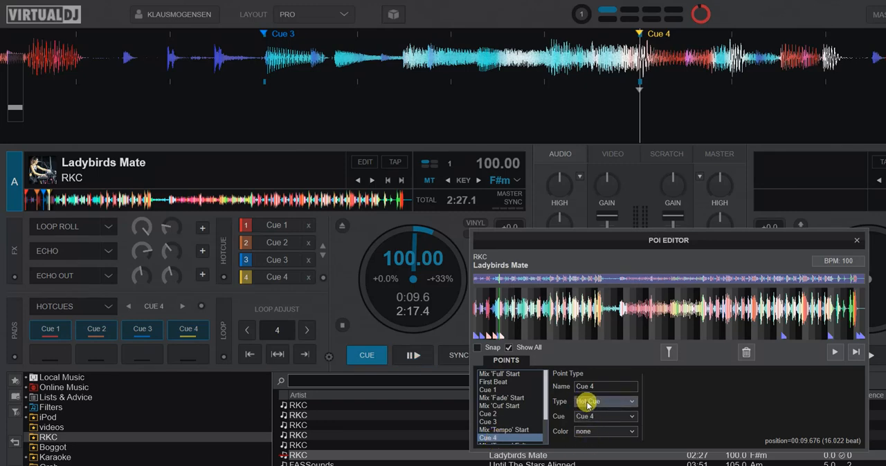
click(604, 401)
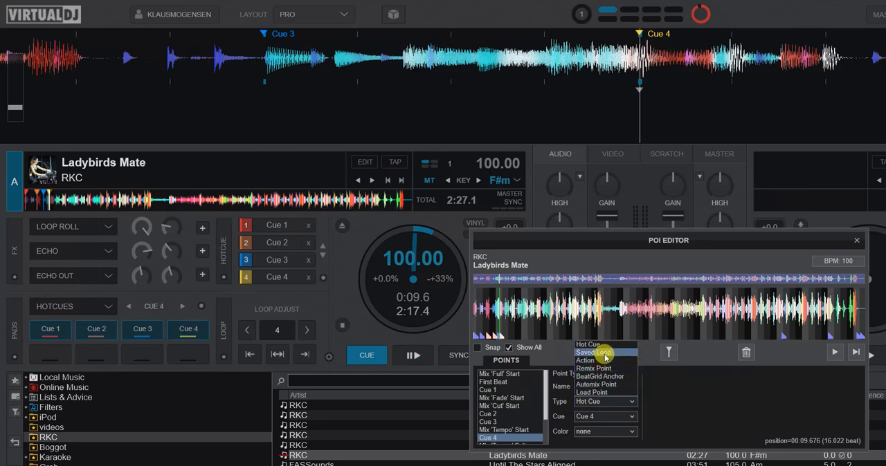
click(596, 353)
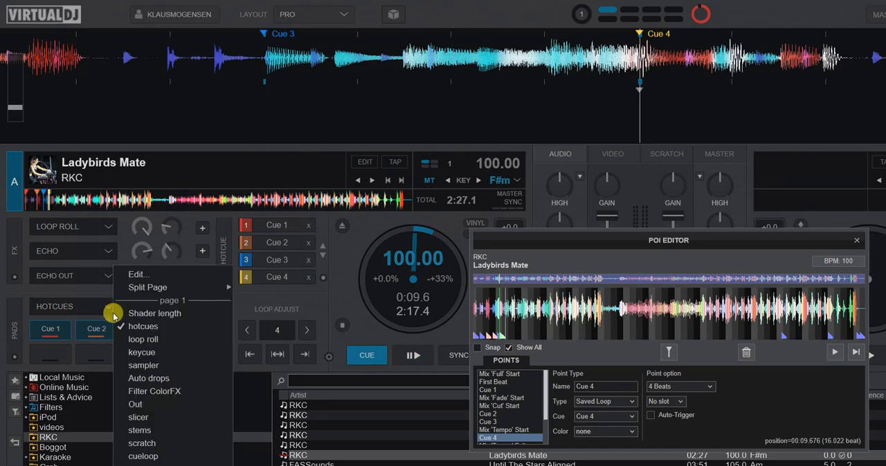
Step: Assign the loop point to Slot 5 as Saved Loop 5 and confirm it on the deck's pads
click(144, 339)
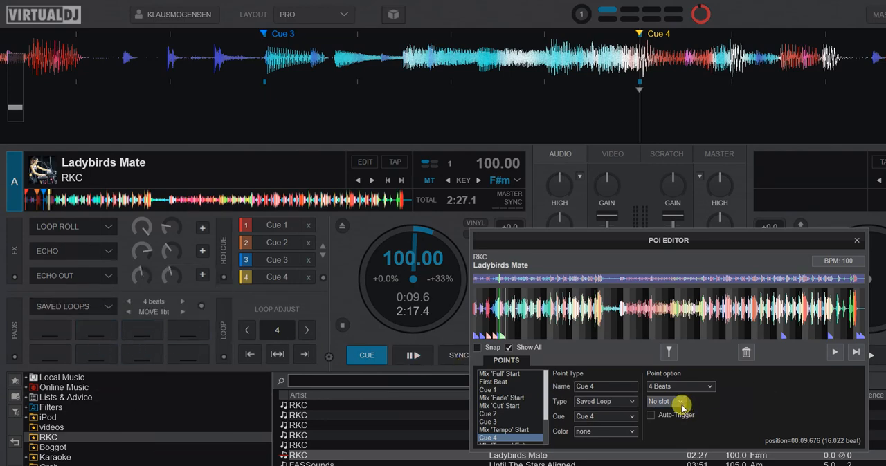
click(679, 402)
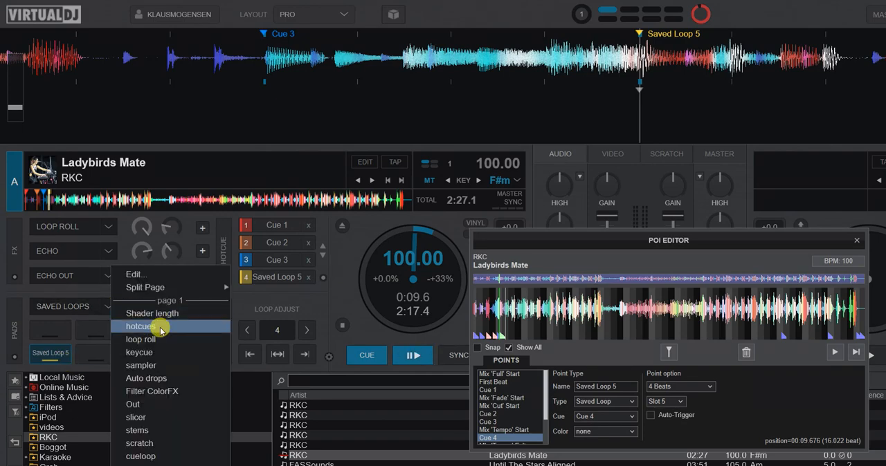
click(139, 327)
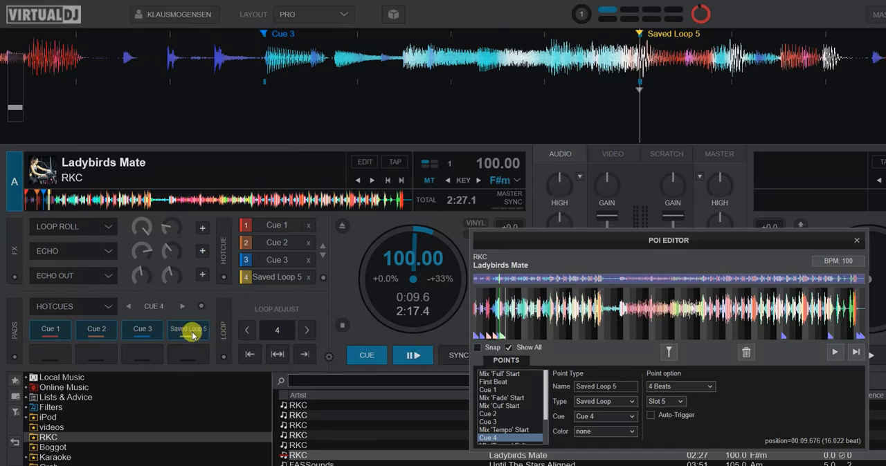
mouse_move(188, 330)
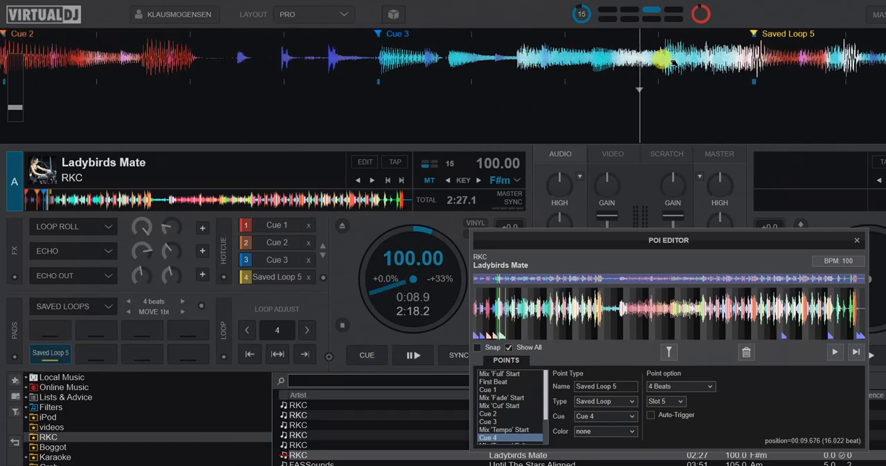
Step: Play Saved Loop 5's four-beat section, then stop the deck back at 0:09.6
click(413, 355)
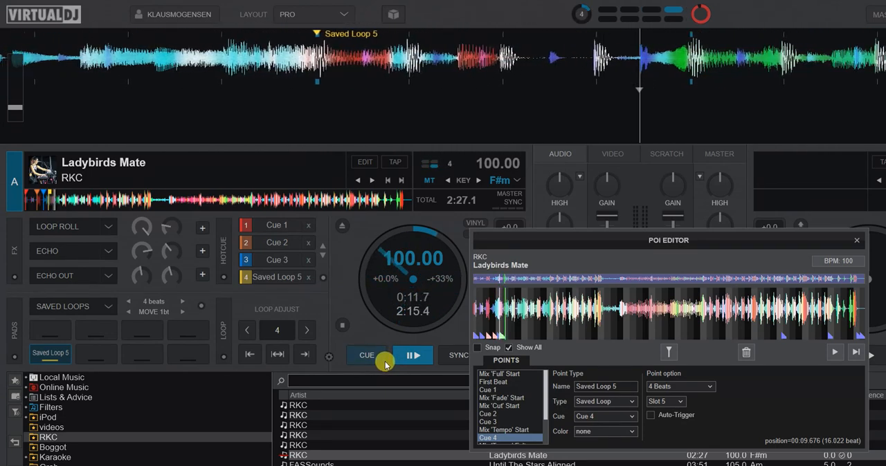
click(366, 355)
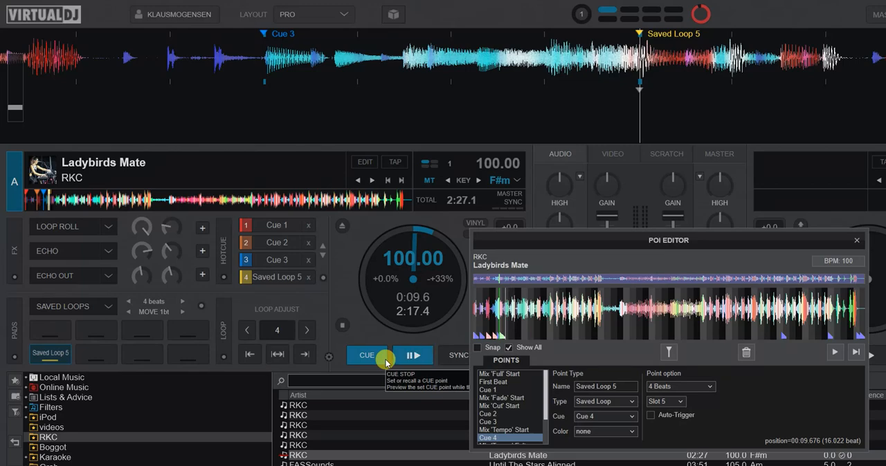
mouse_move(49, 353)
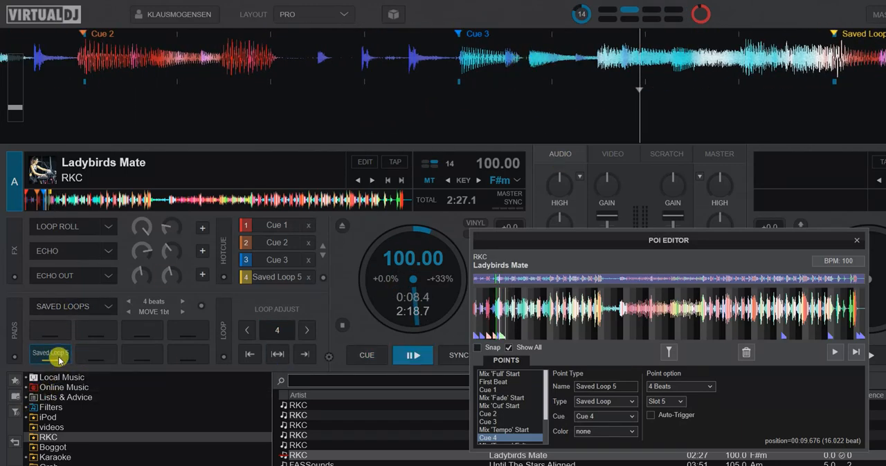
mouse_move(413, 355)
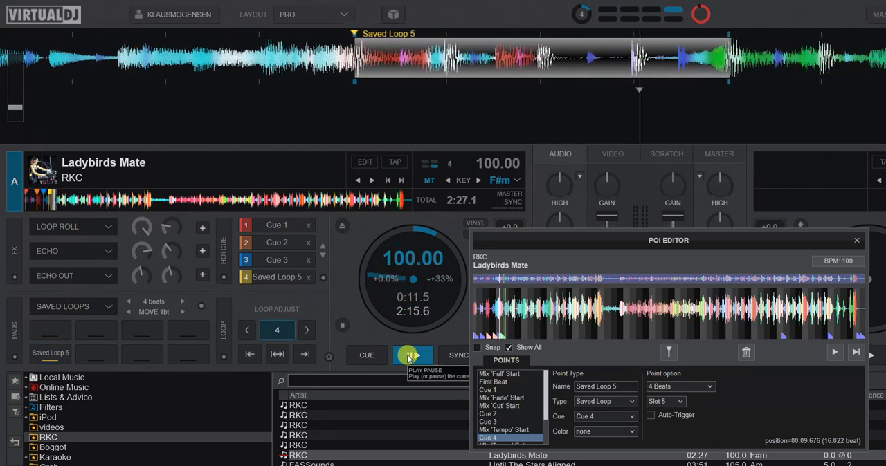
click(412, 354)
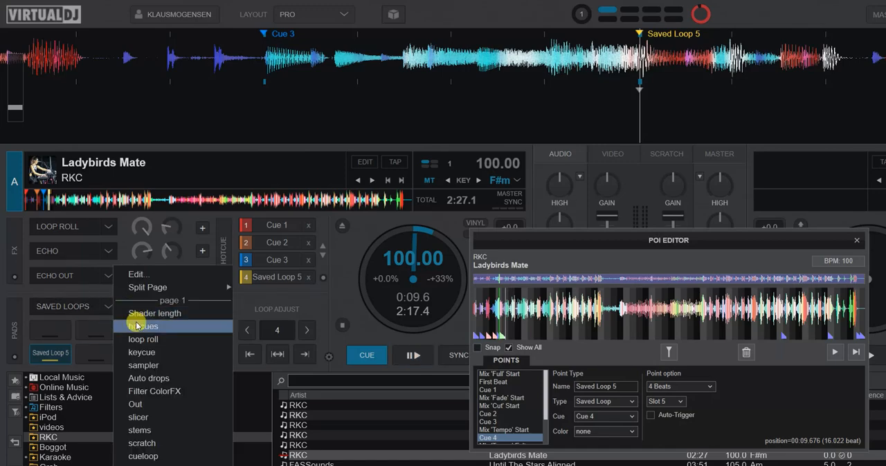
Step: Trigger Saved Loop 5 from hotcue pad 4, then return to the loop start and pause
click(144, 327)
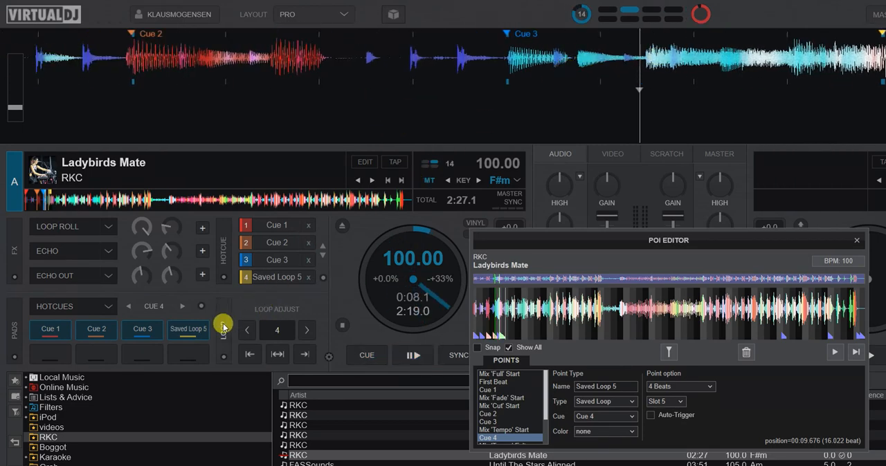
mouse_move(187, 335)
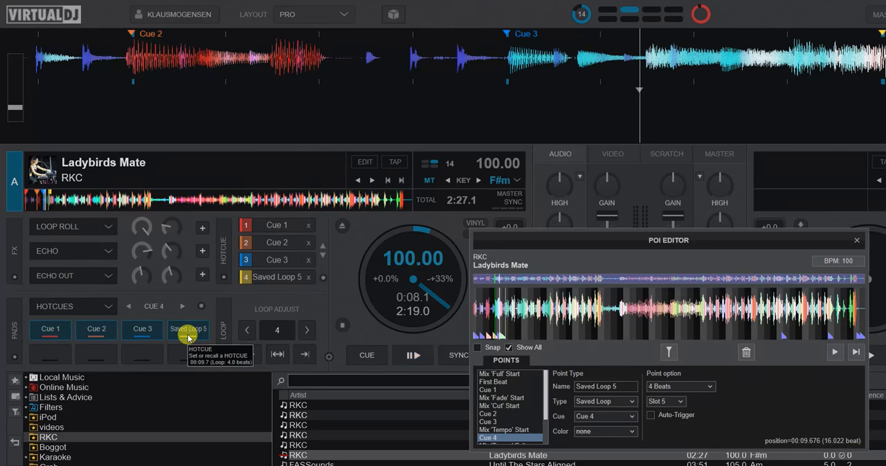
click(412, 354)
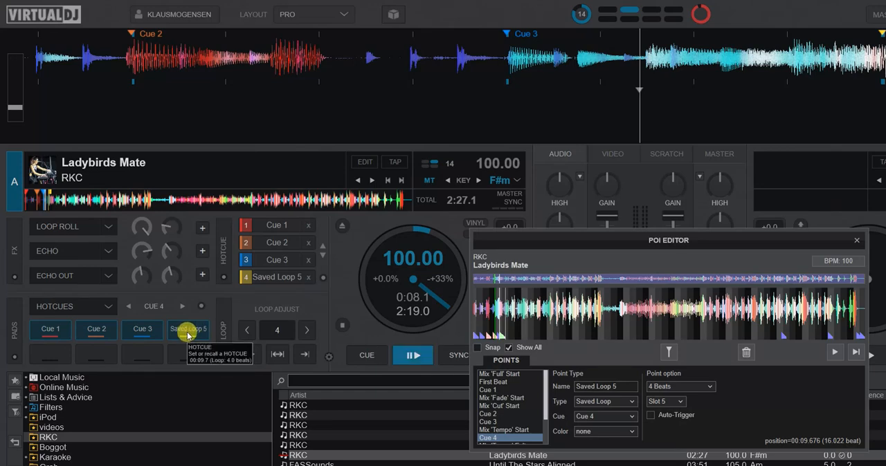
click(189, 329)
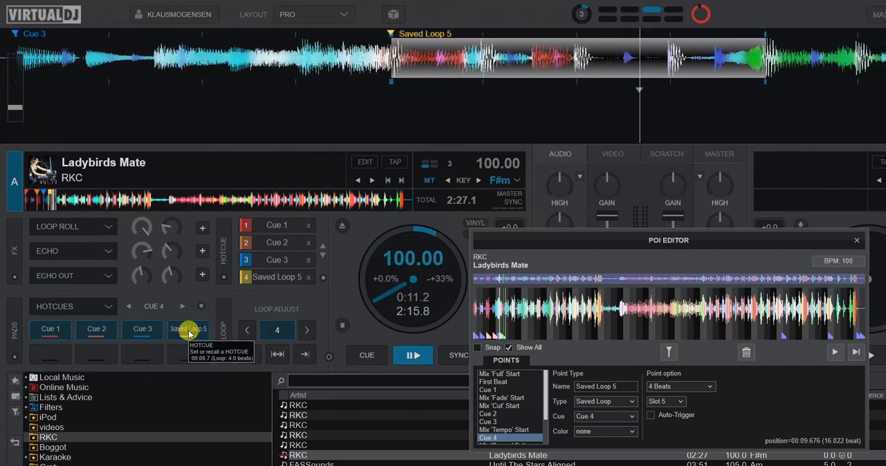
click(365, 354)
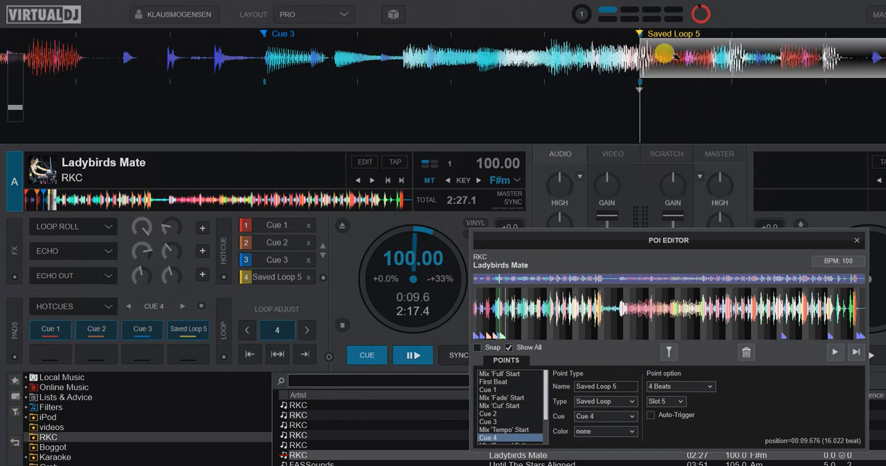
mouse_move(664, 34)
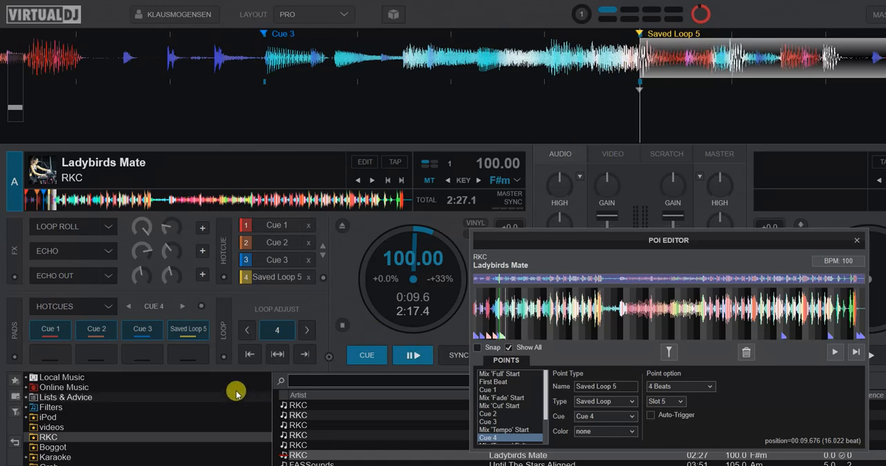
mouse_move(160, 306)
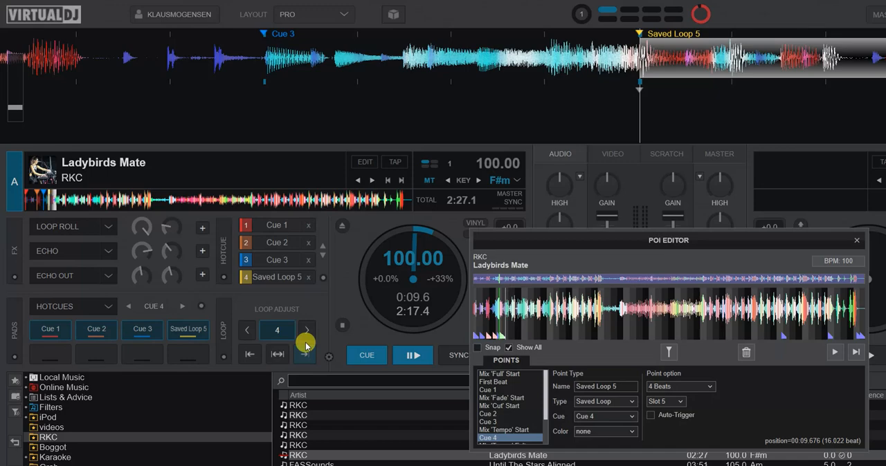
mouse_move(277, 329)
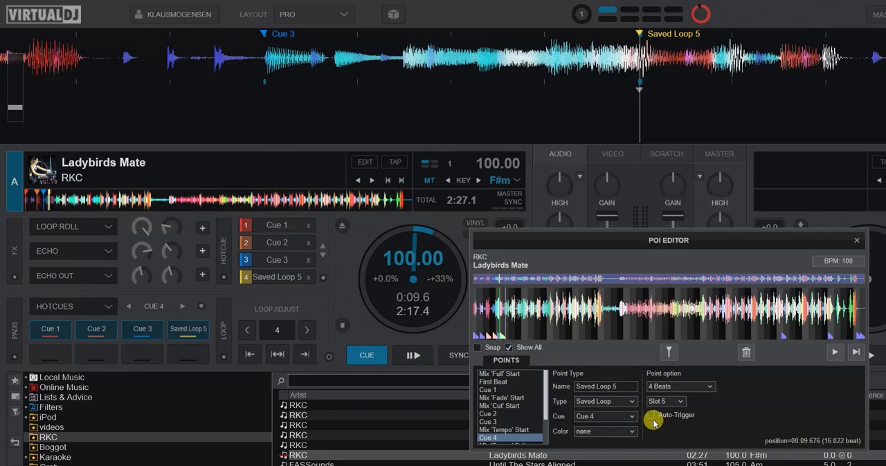
Step: Enable Auto-Trigger for Saved Loop 5 and close the POI Editor
click(651, 415)
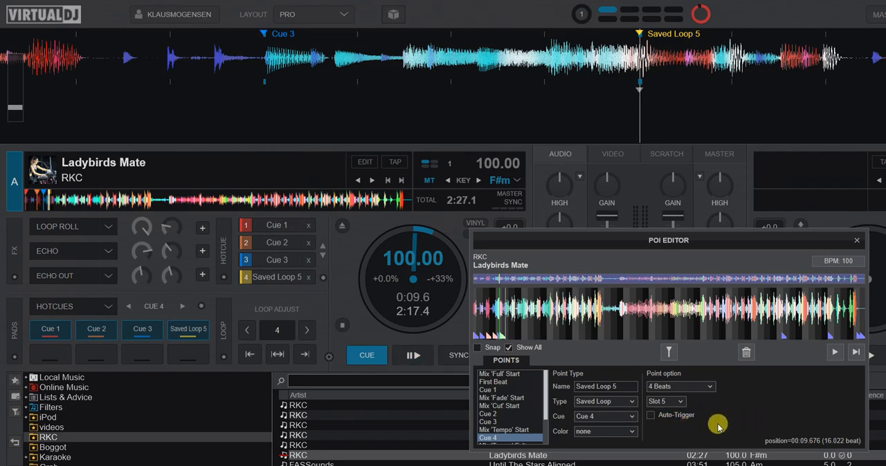
click(651, 415)
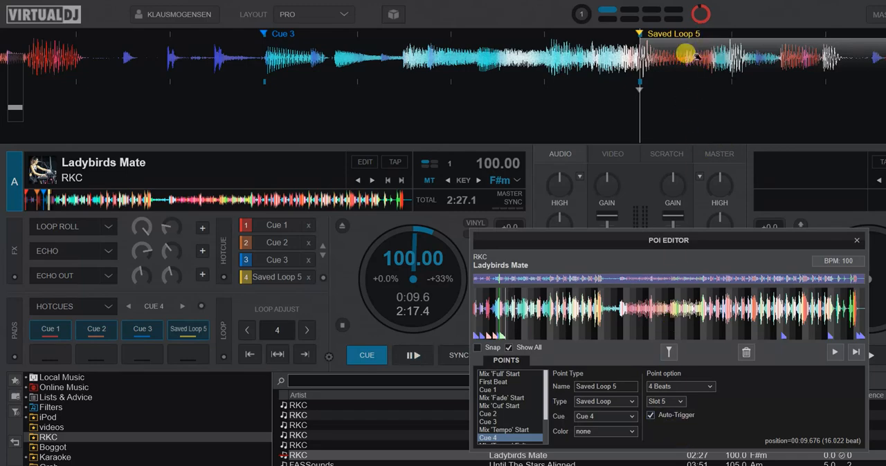
mouse_move(863, 259)
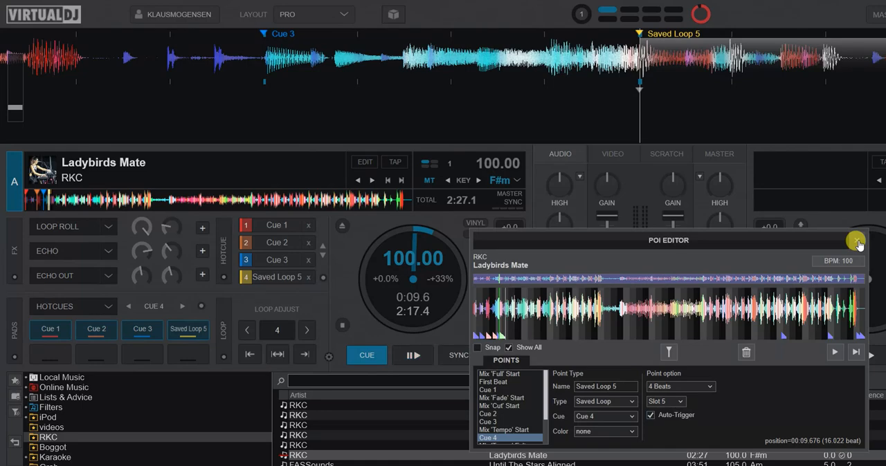
click(855, 241)
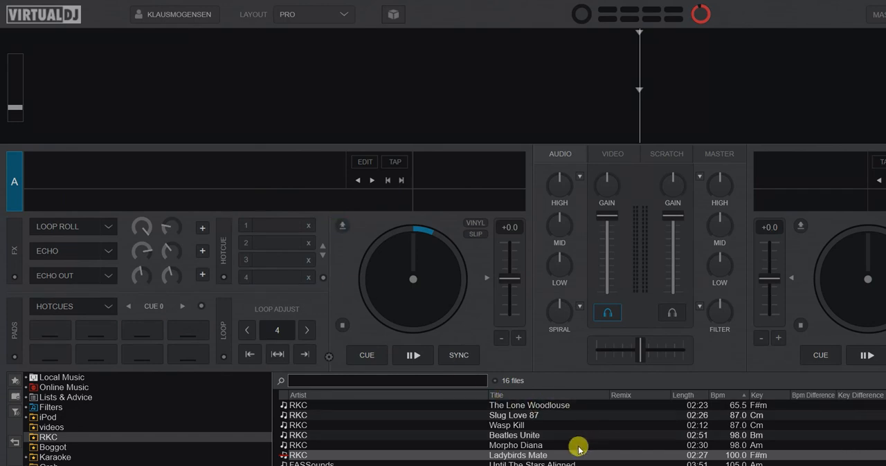
Step: Reload Ladybirds Mate on deck A, play into Saved Loop 5 from pad 4, then return to the start
double_click(518, 455)
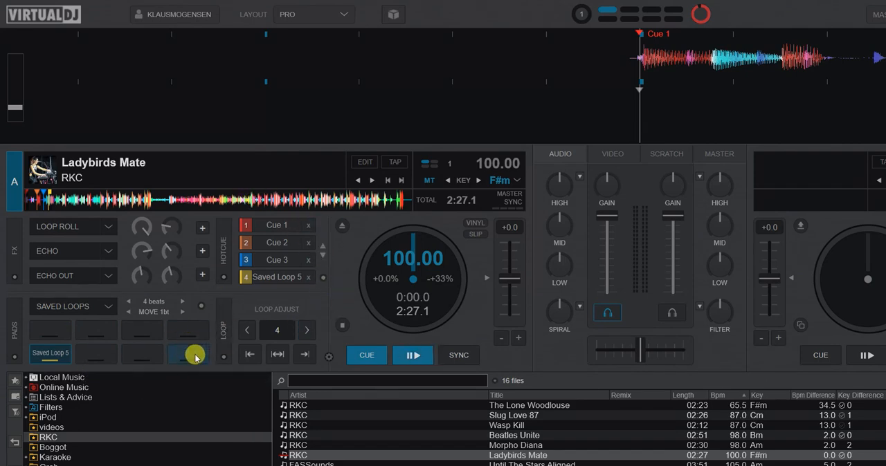
right_click(188, 354)
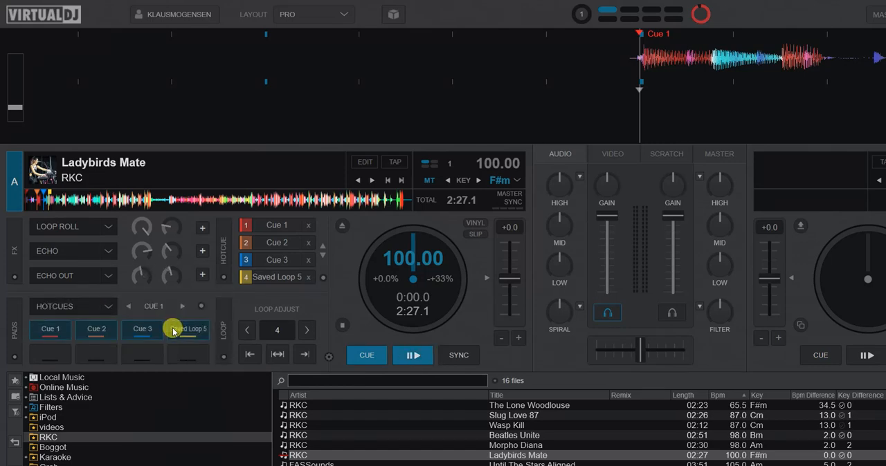
click(412, 355)
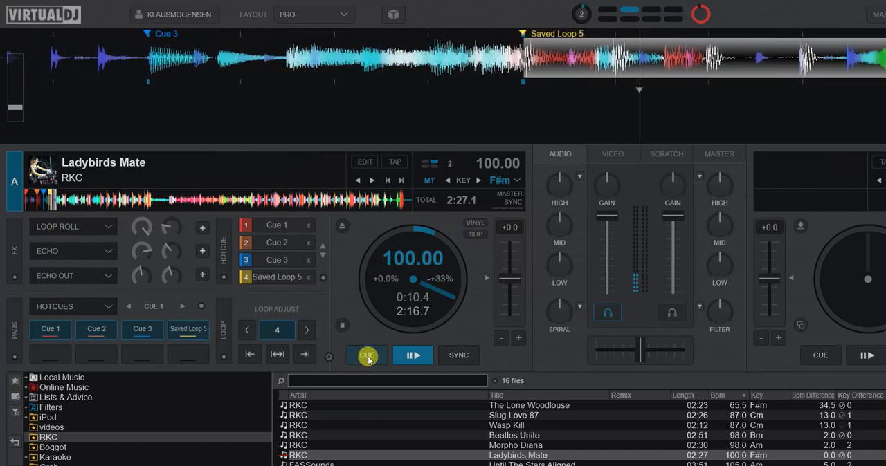
click(367, 354)
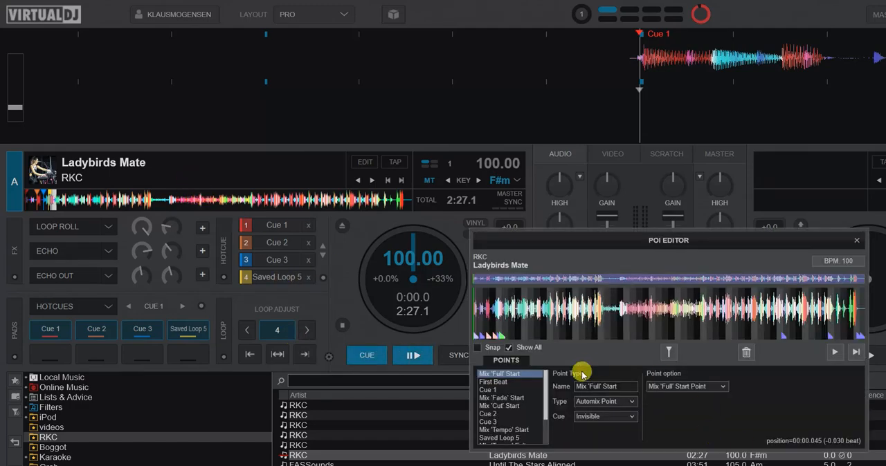
mouse_move(547, 410)
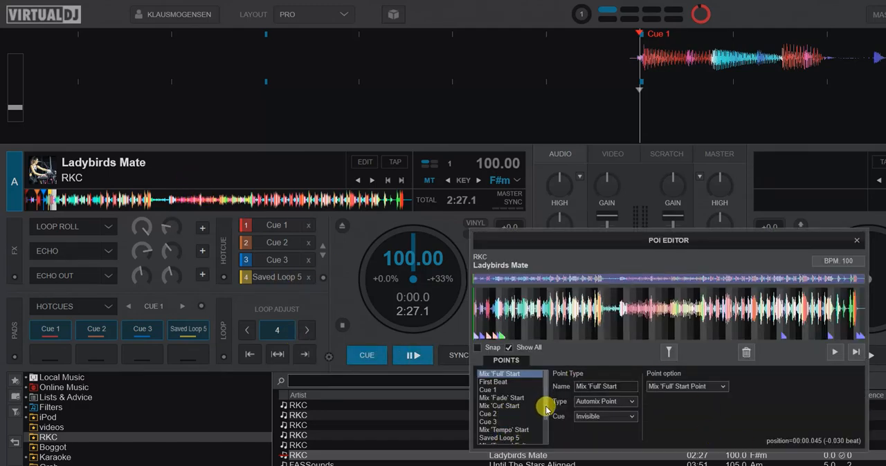
Step: Select Saved Loop 5 in the points list to verify Cue 4, 4 beats, Slot 5, Auto-Trigger on
click(499, 429)
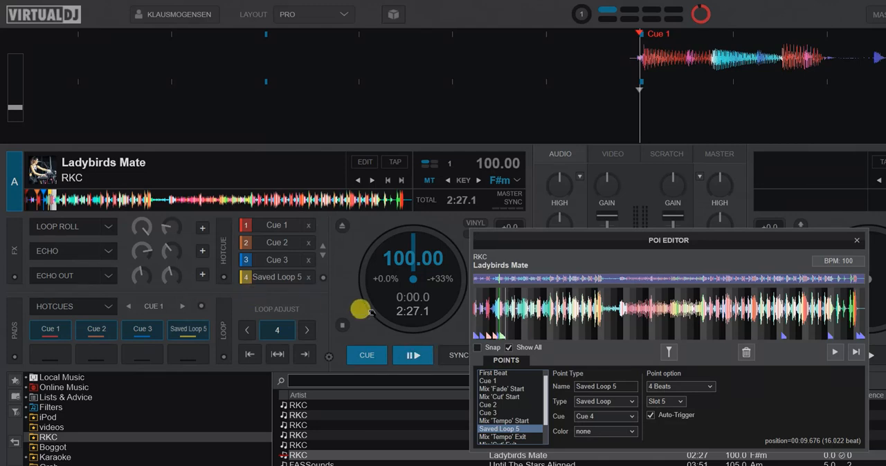
mouse_move(338, 307)
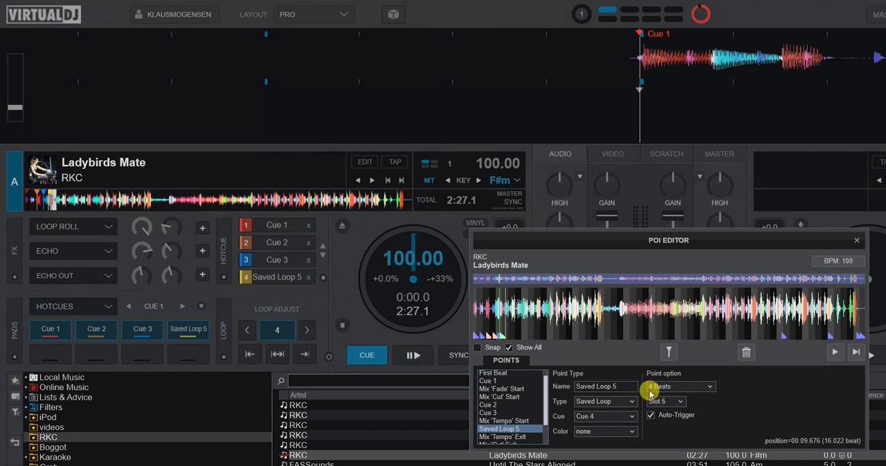
mouse_move(709, 410)
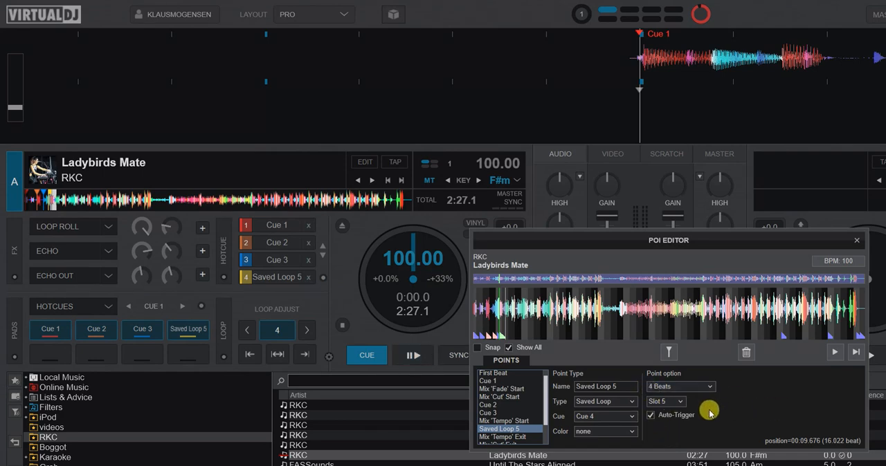